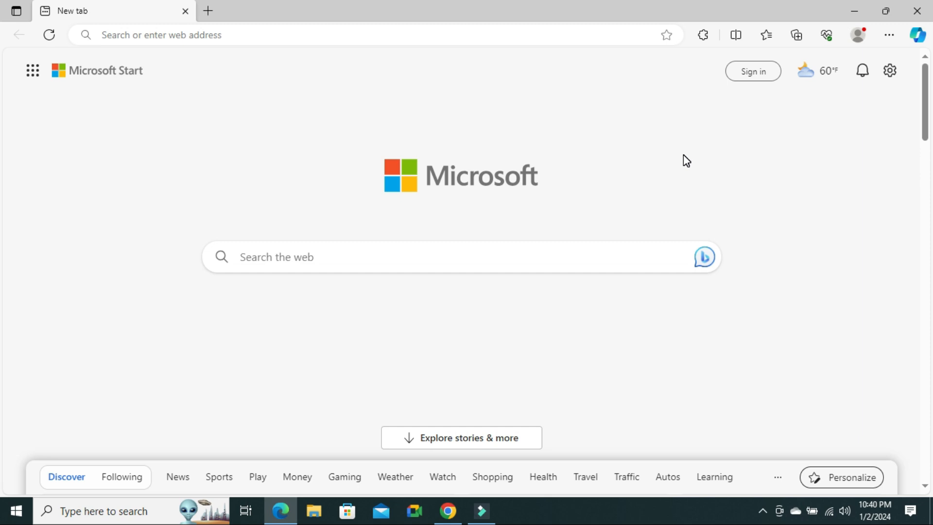
mouse_move(699, 177)
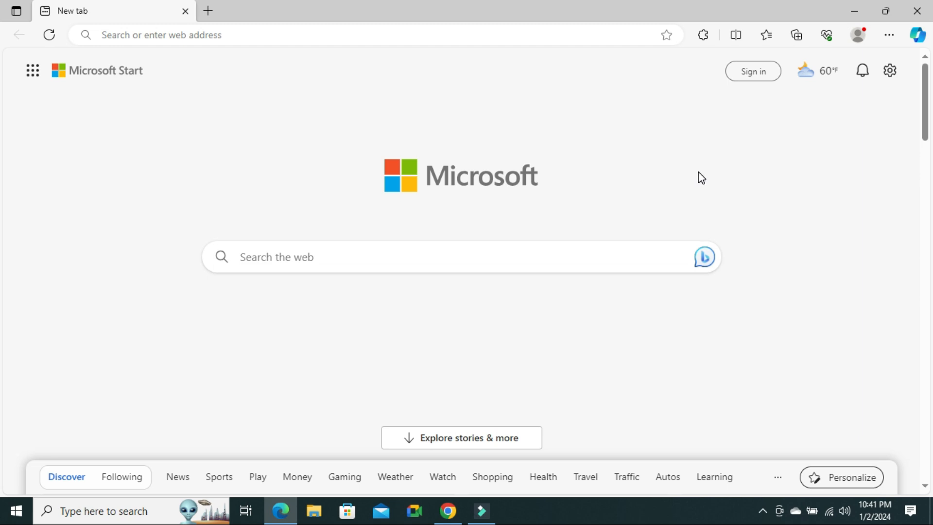
mouse_move(733, 185)
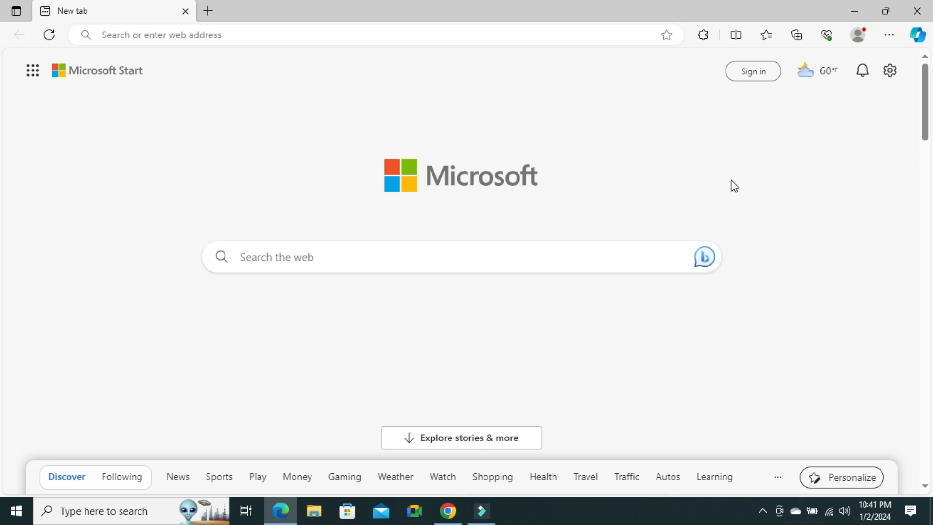
mouse_move(814, 70)
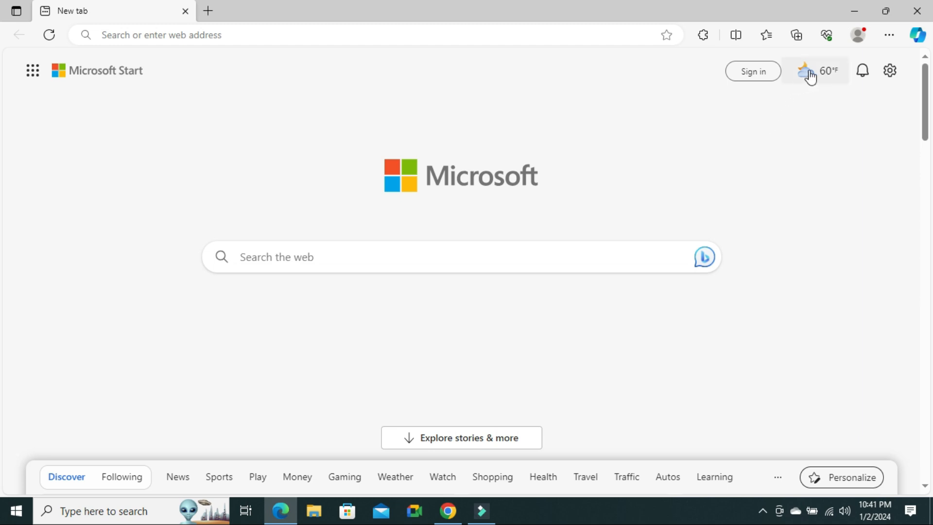
mouse_move(817, 72)
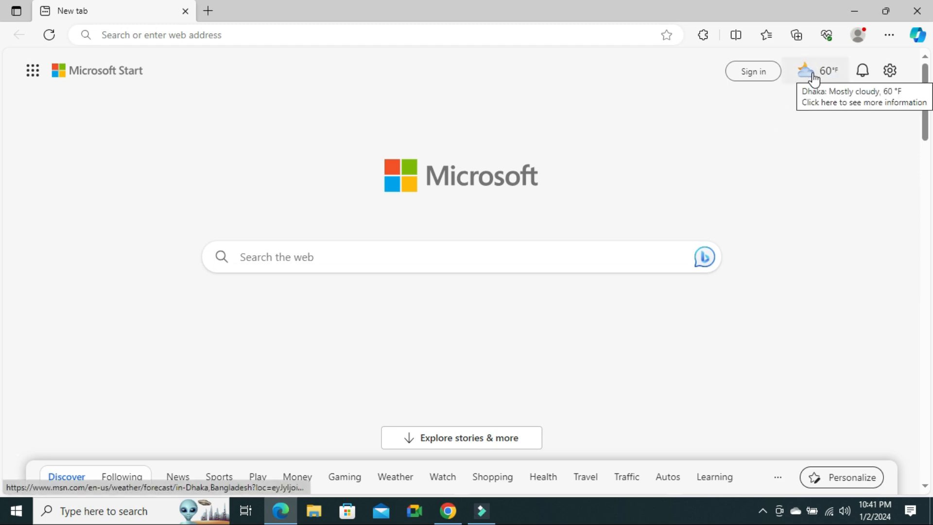
mouse_move(805, 122)
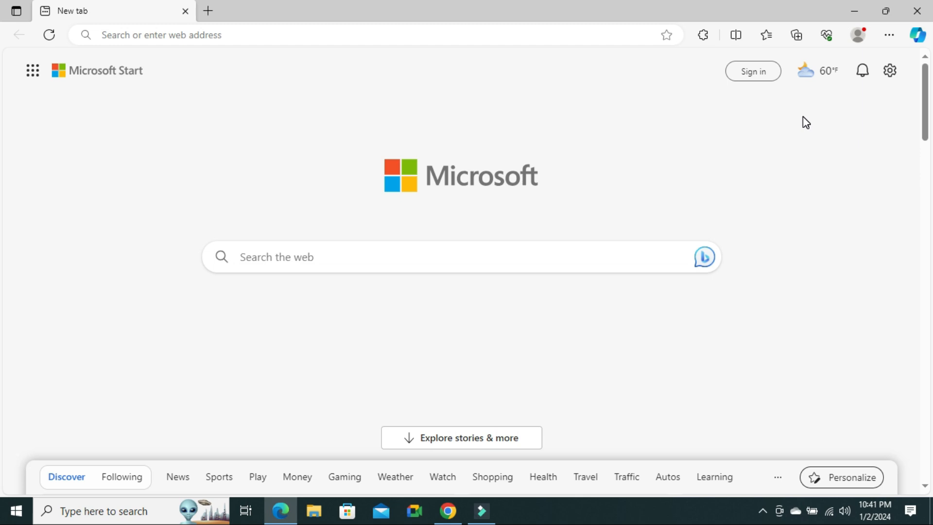
mouse_move(818, 70)
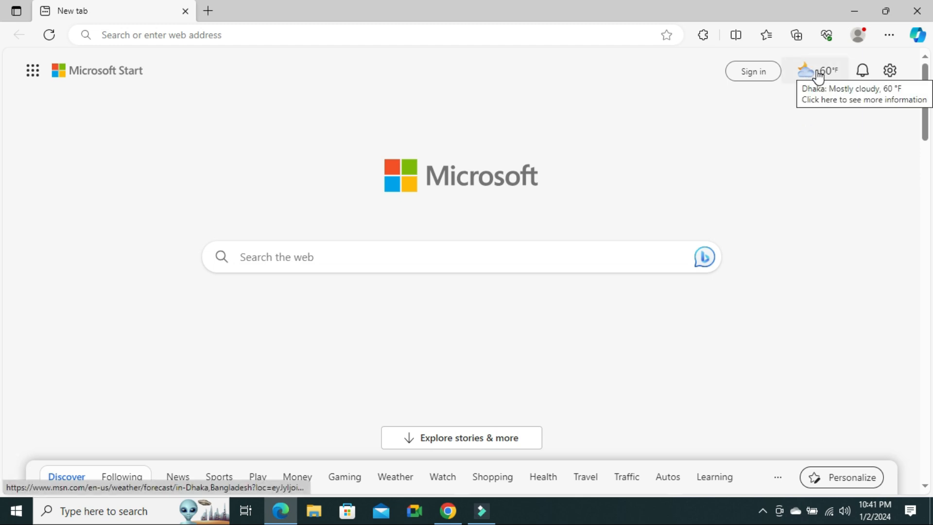
mouse_move(844, 123)
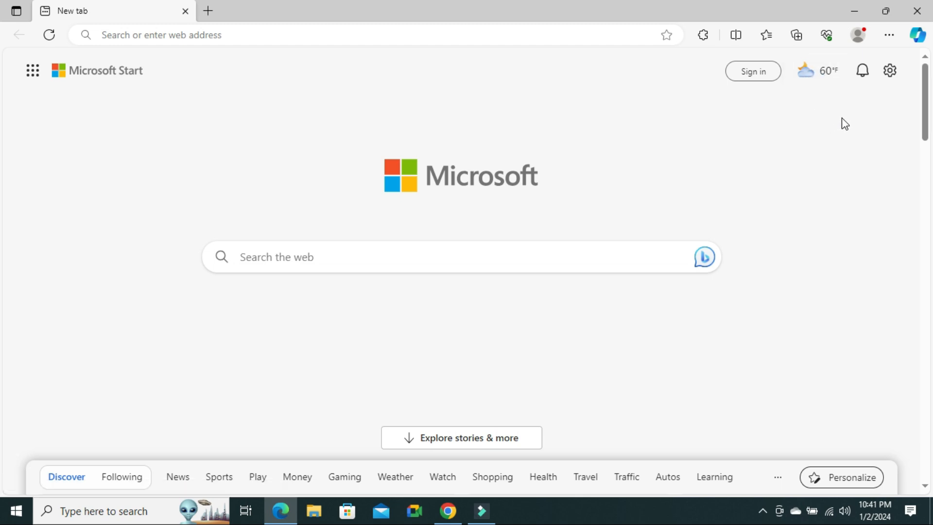
mouse_move(890, 70)
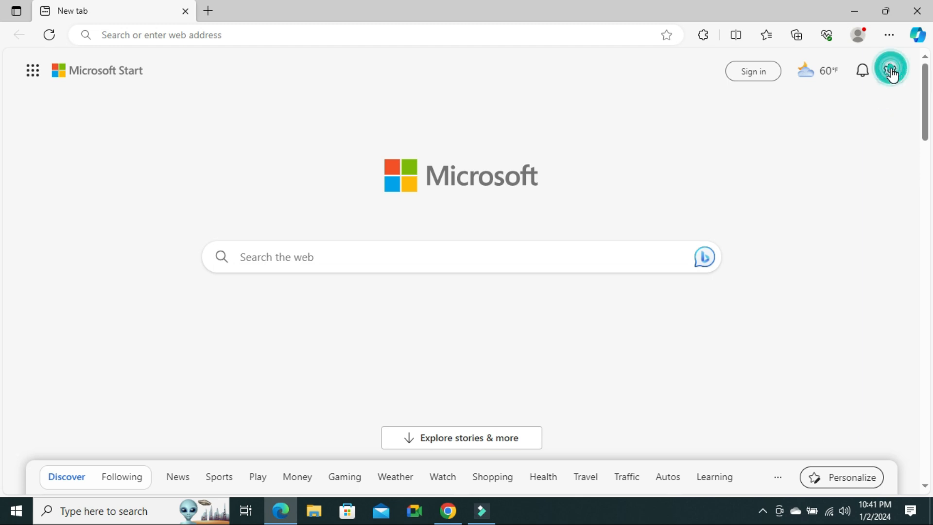
Step: Open the new tab Page settings and scroll down to the Show weather toggle
click(890, 70)
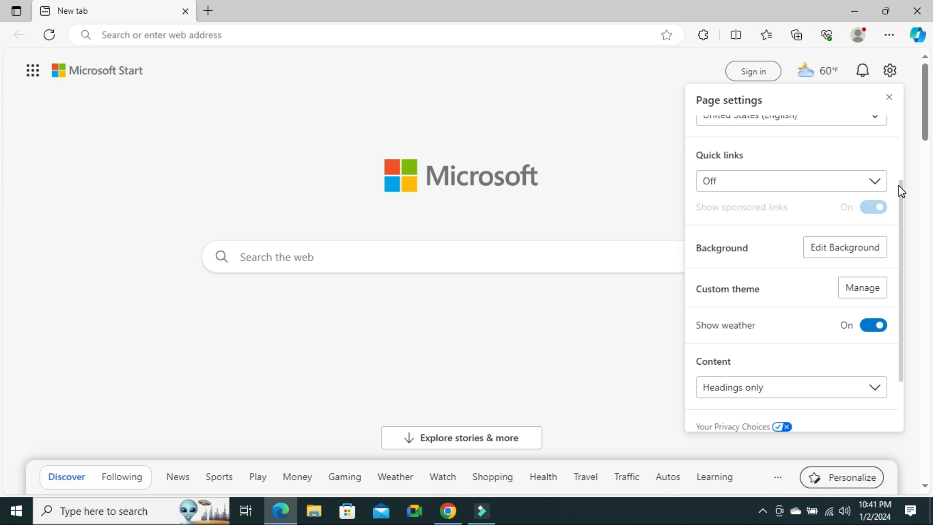
scroll(down, 3)
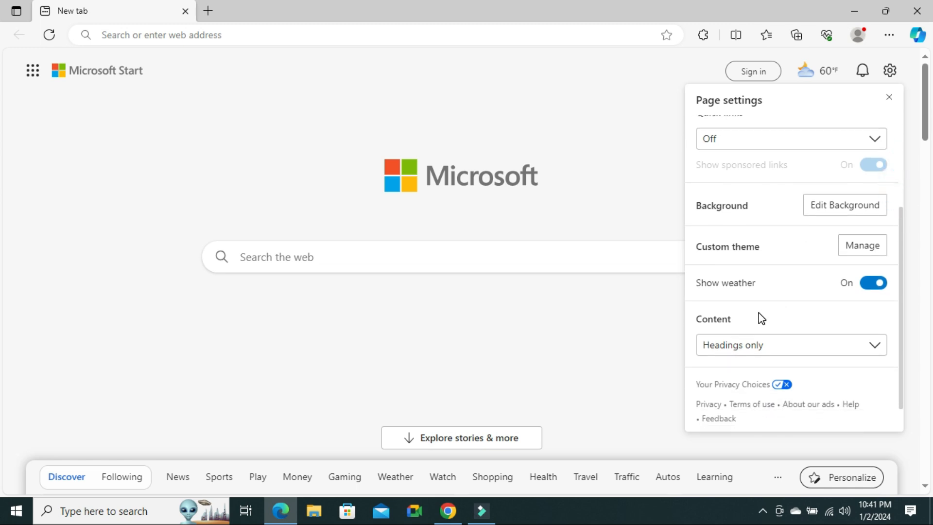
mouse_move(726, 291)
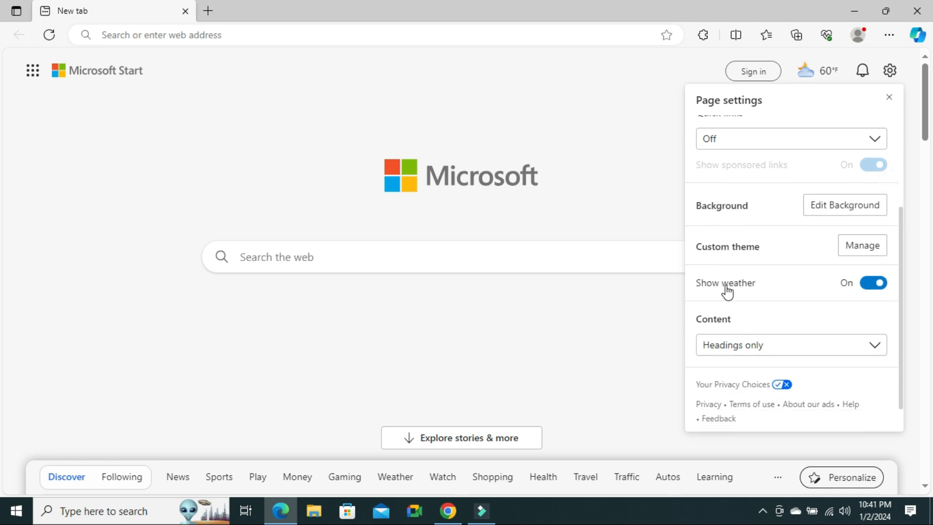
mouse_move(842, 279)
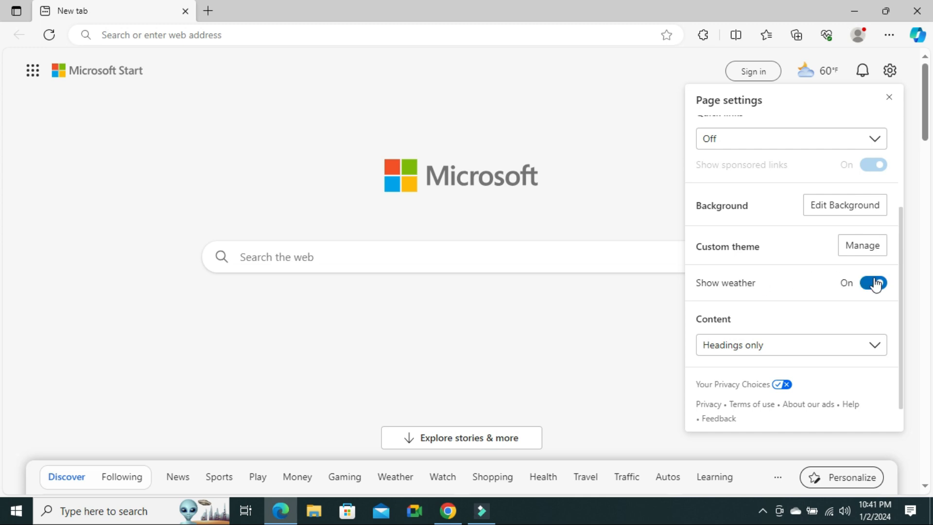
Step: Switch Show weather off to hide the temperature, then on again so 60°F reappears
click(874, 283)
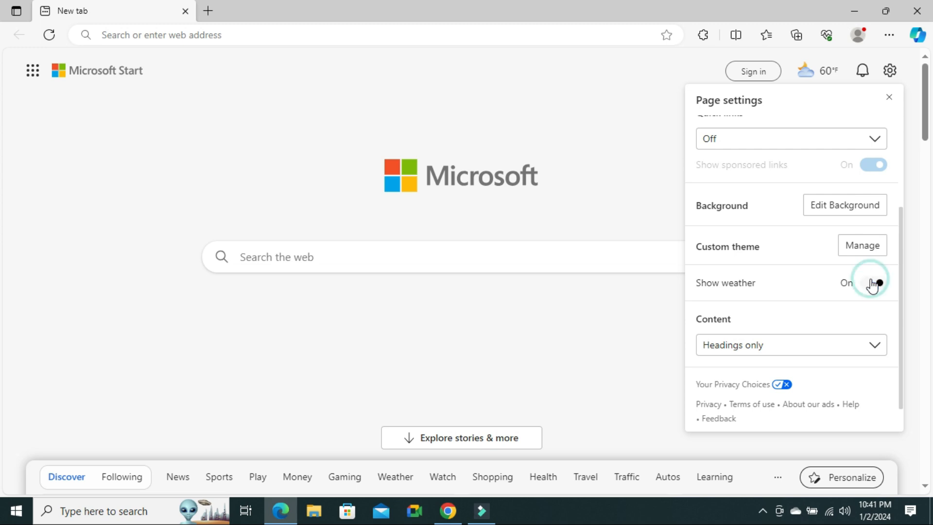
click(873, 283)
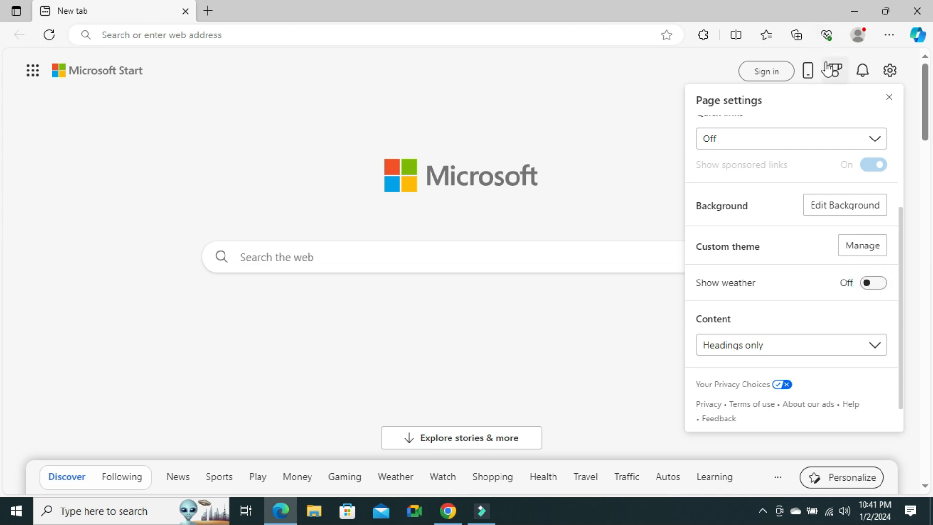
mouse_move(802, 82)
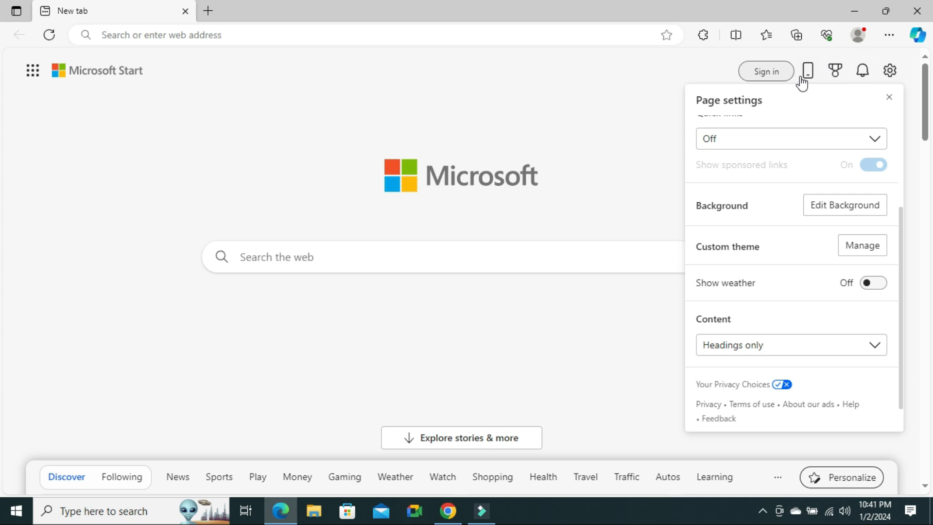
mouse_move(761, 260)
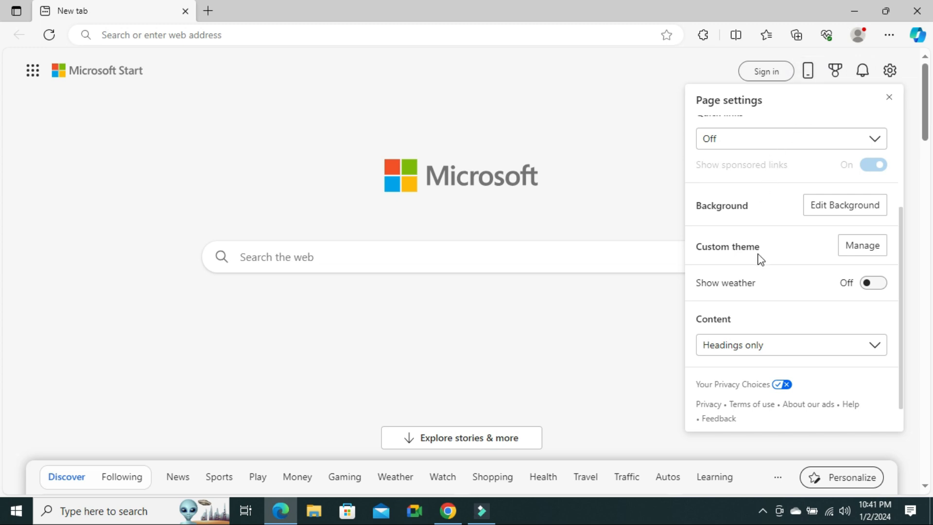
mouse_move(823, 286)
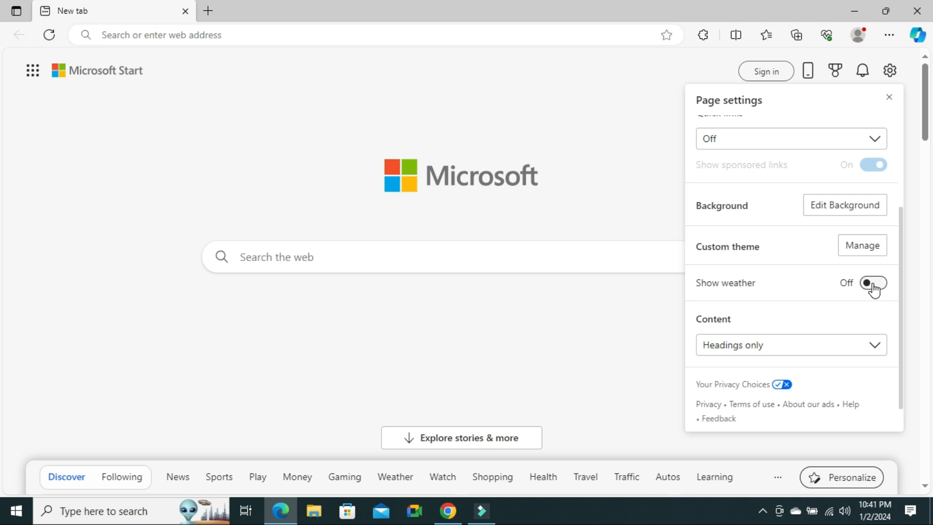
click(873, 283)
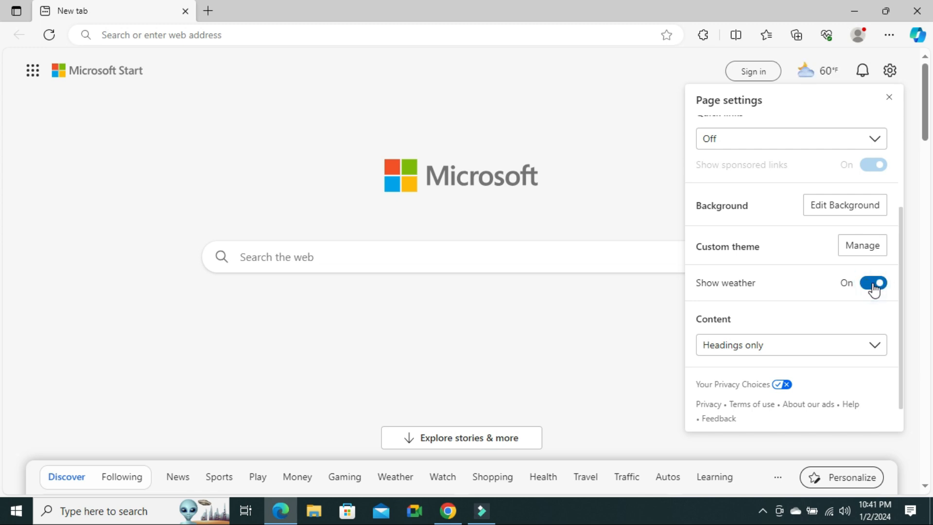